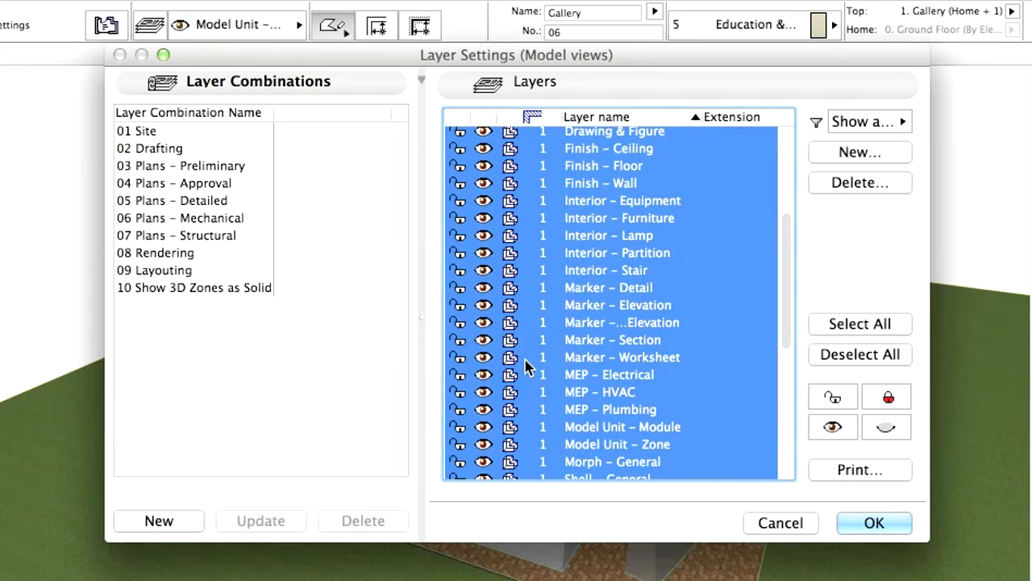
# Switch layers to wireframe in 3D, keep Model Unit – Zone solid, and confirm Layer Settings
pyautogui.scroll(3)
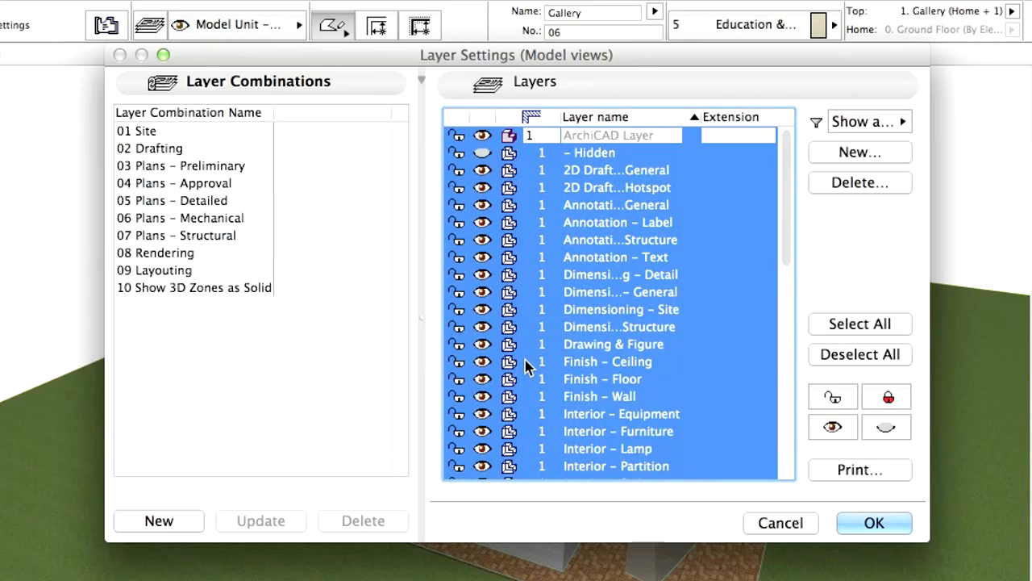
pyautogui.scroll(-3)
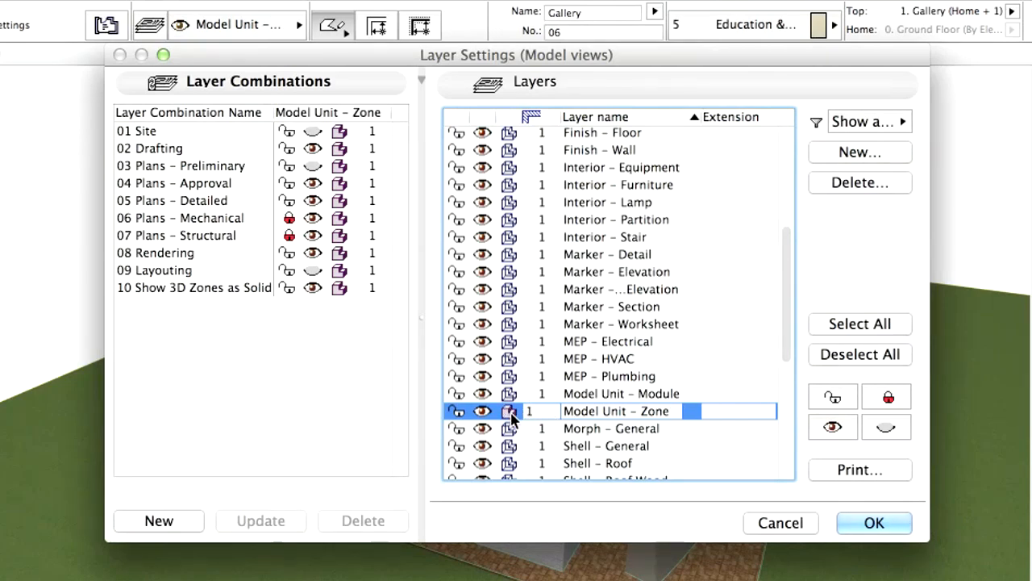
pyautogui.moveTo(904, 536)
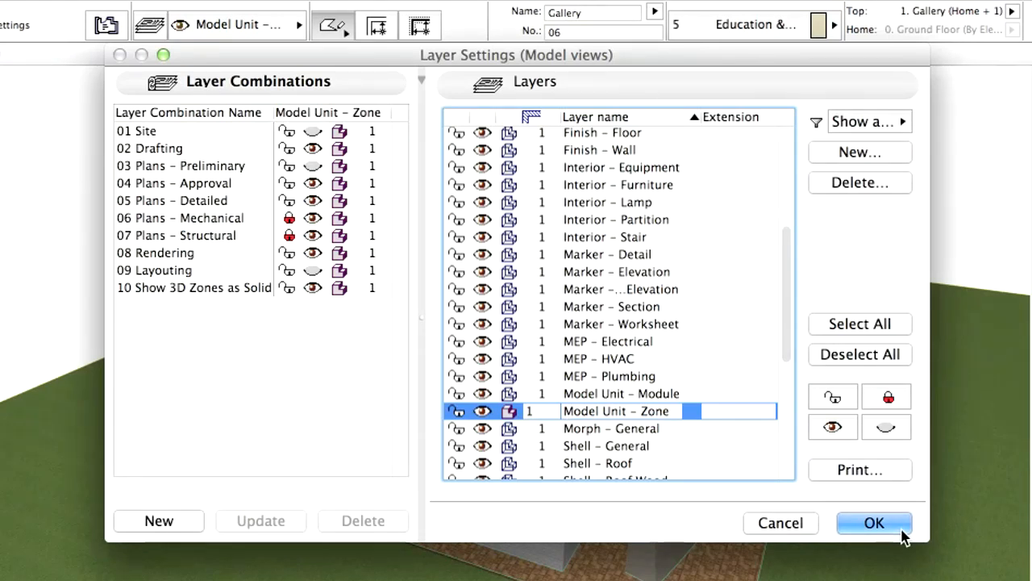
pyautogui.click(874, 523)
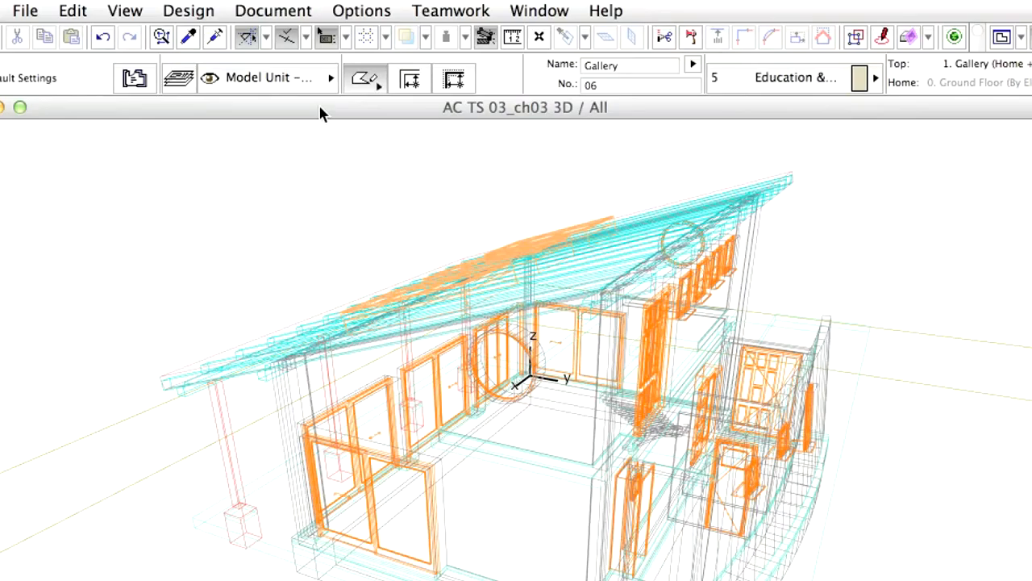
pyautogui.moveTo(126, 9)
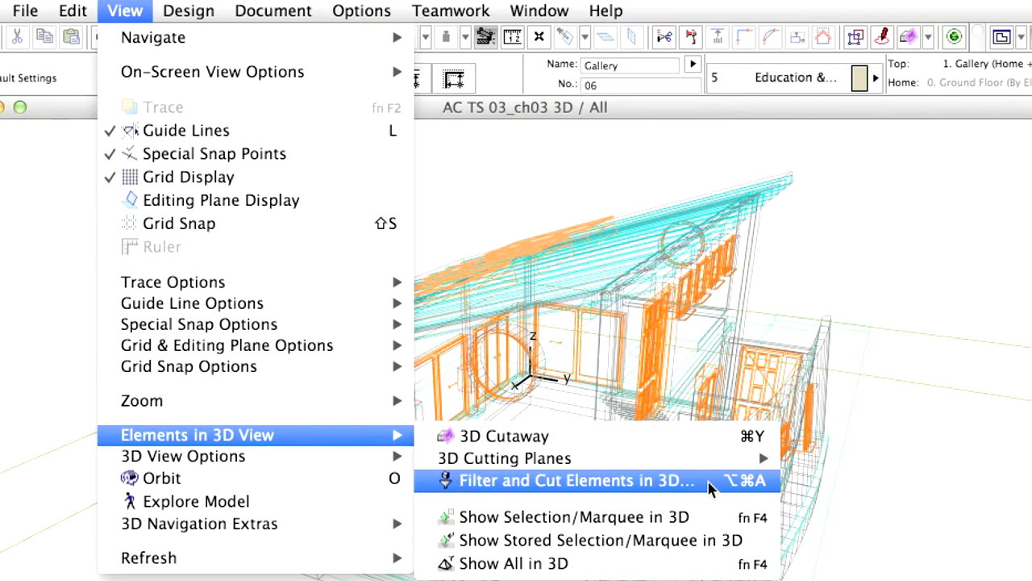
# Enable the Zone element type in Filter and Cut Elements in 3D
pyautogui.click(574, 480)
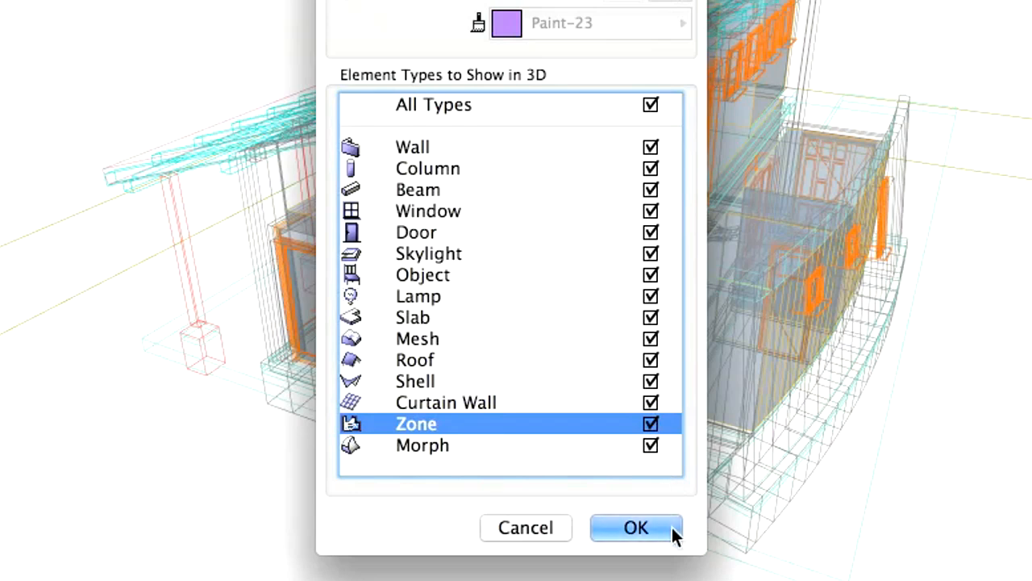
pyautogui.click(635, 527)
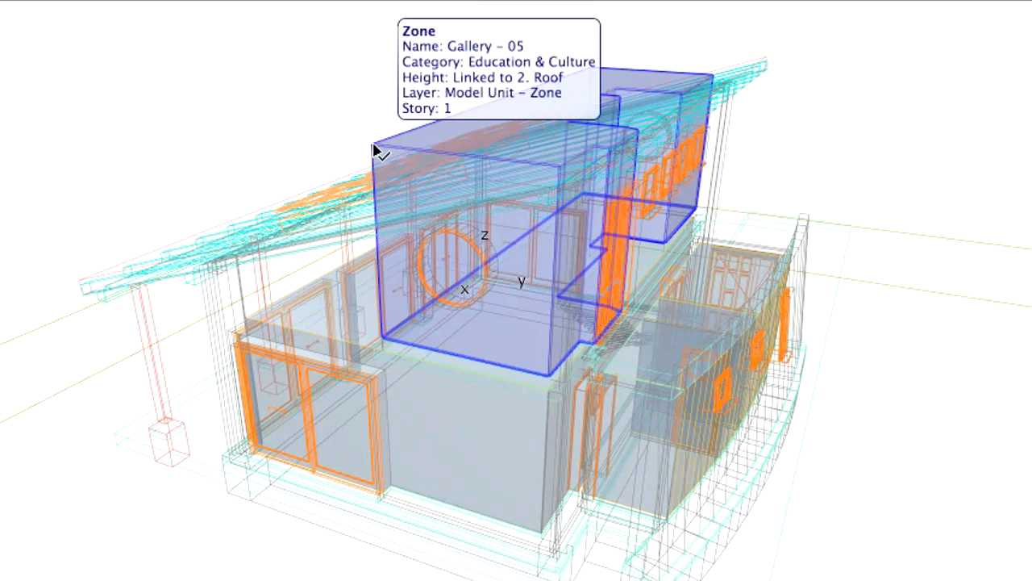
# Select the Gallery zone and run Connect > Trim Elements to Roof/Shell on it
pyautogui.click(374, 148)
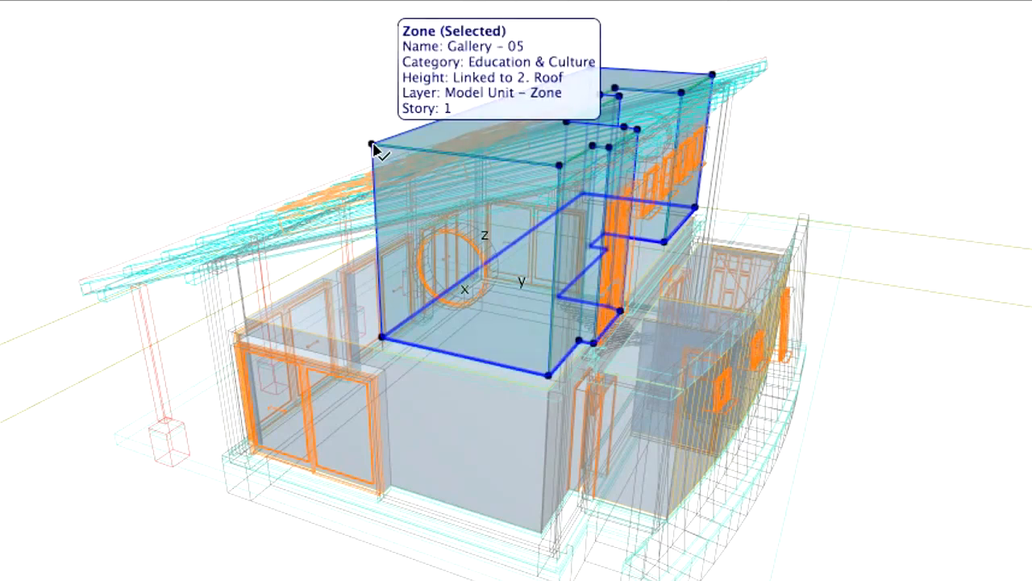
pyautogui.rightClick(374, 148)
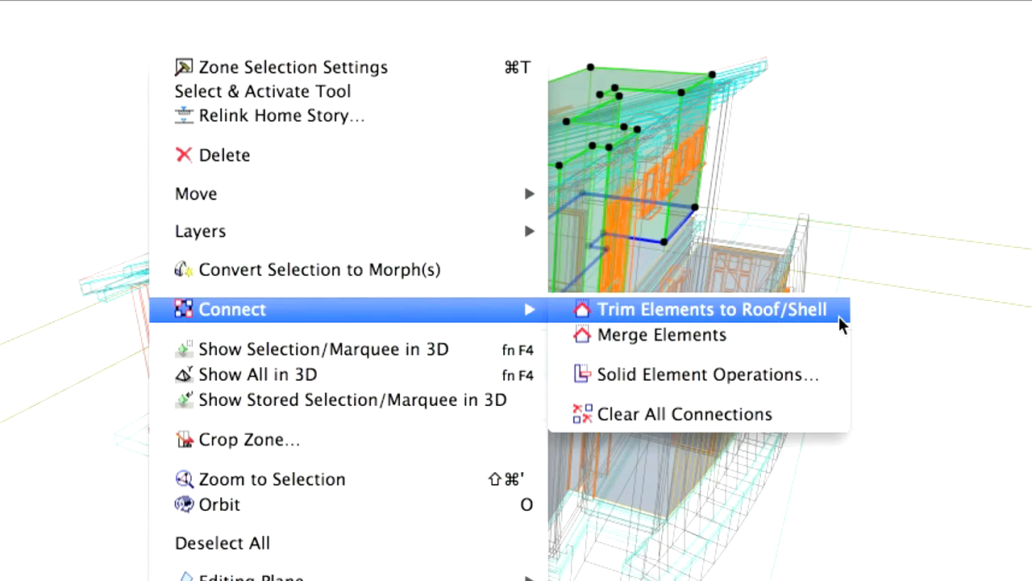
pyautogui.click(712, 310)
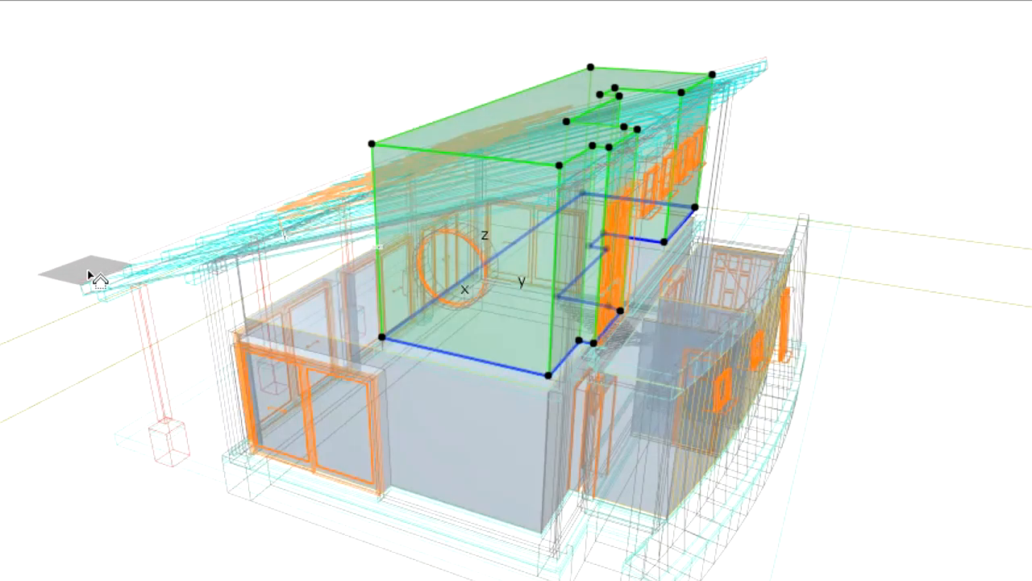
pyautogui.moveTo(106, 280)
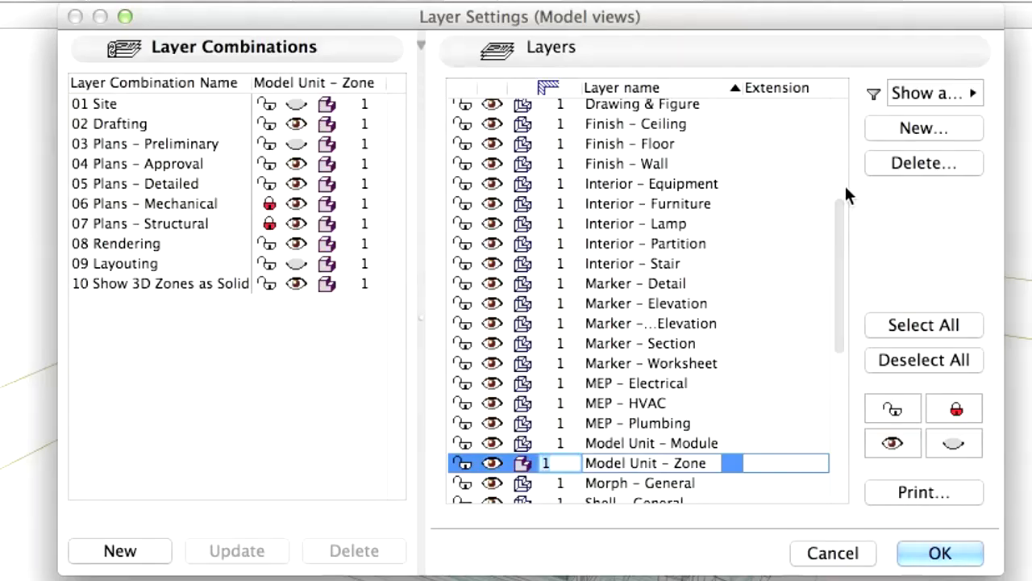
# Restore every layer to solid display, then untick Zone in Filter and Cut Elements in 3D
pyautogui.click(922, 324)
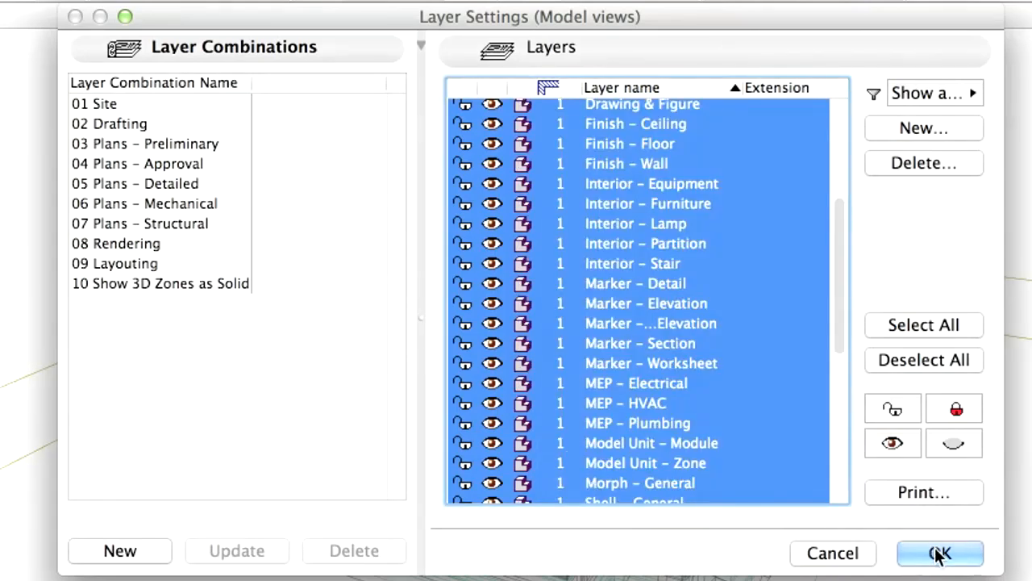
pyautogui.click(939, 554)
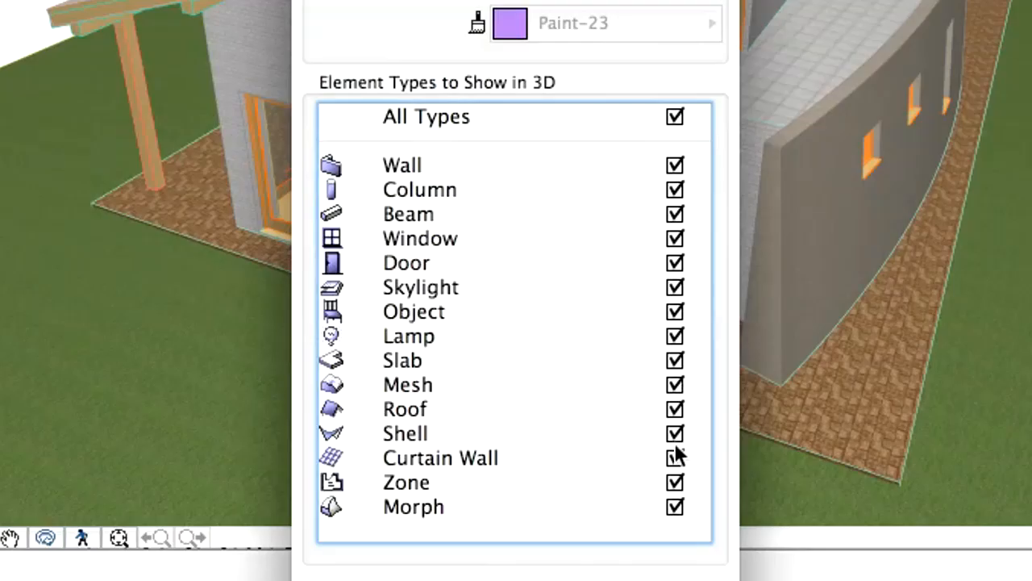
pyautogui.click(674, 480)
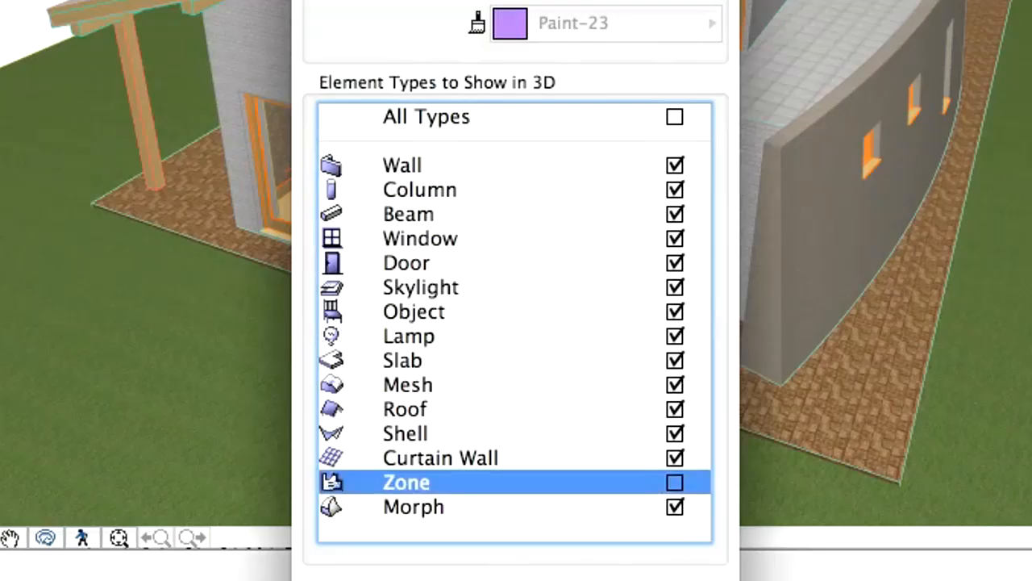